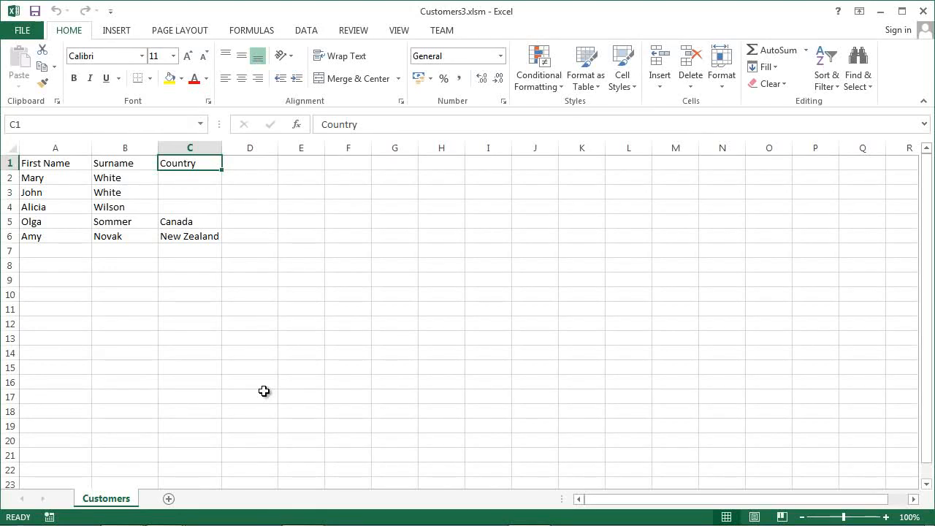
Step: Open the Customers sheet's code module via View Code from its sheet tab menu
right_click(105, 498)
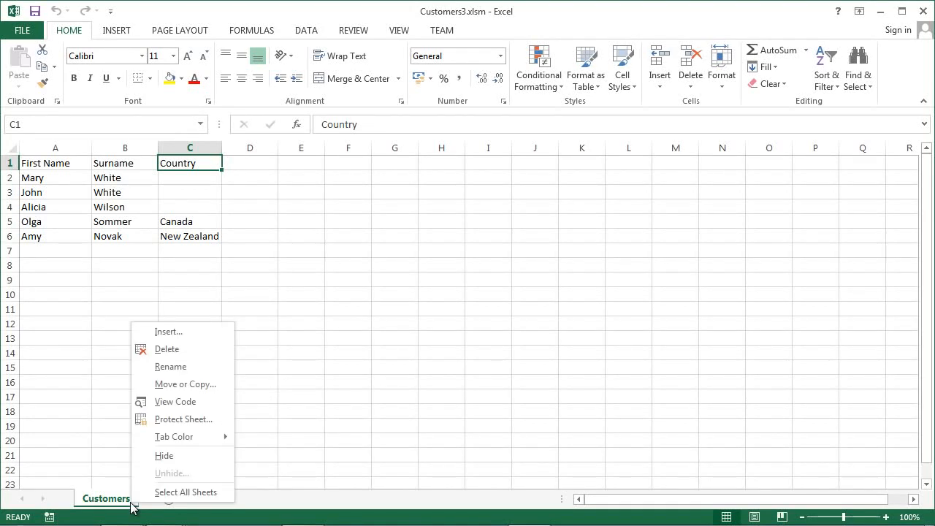
mouse_move(176, 401)
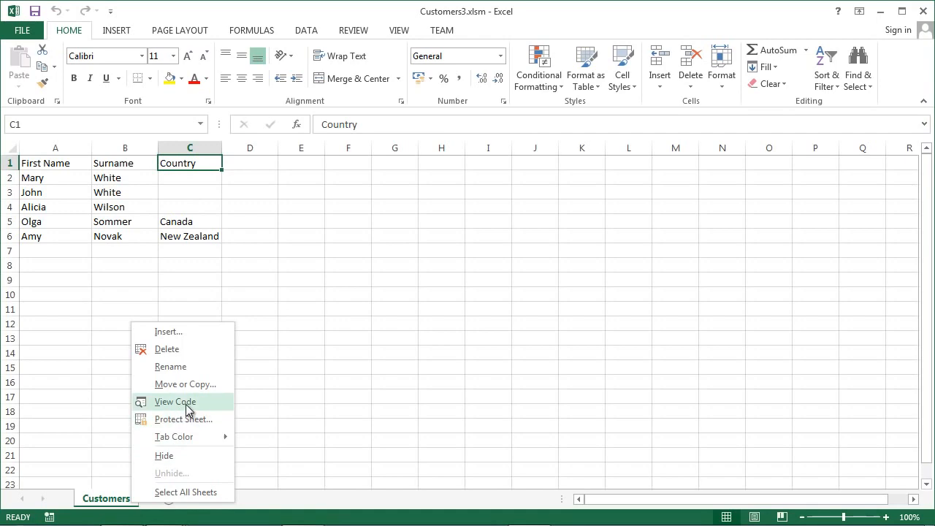
click(175, 402)
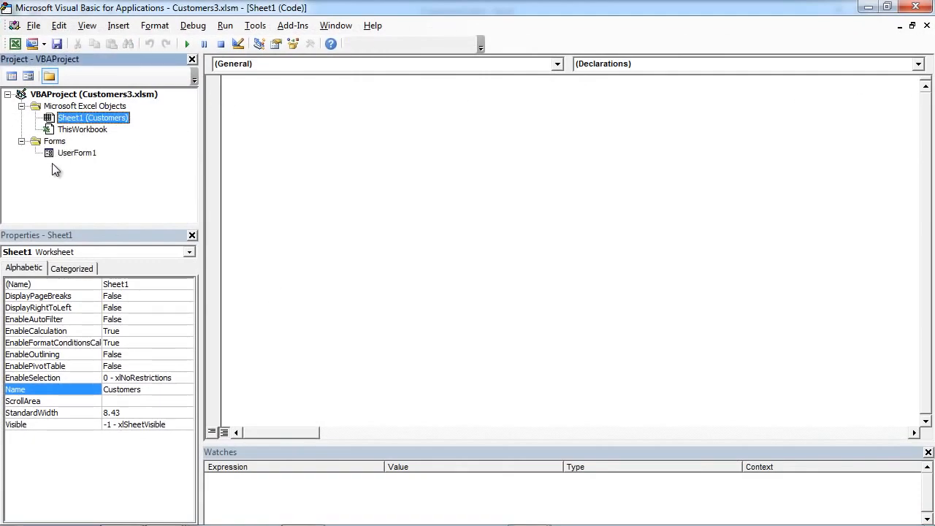
Step: Open UserForm1, move OK and Cancel lower, and draw two option buttons below Country
double_click(77, 152)
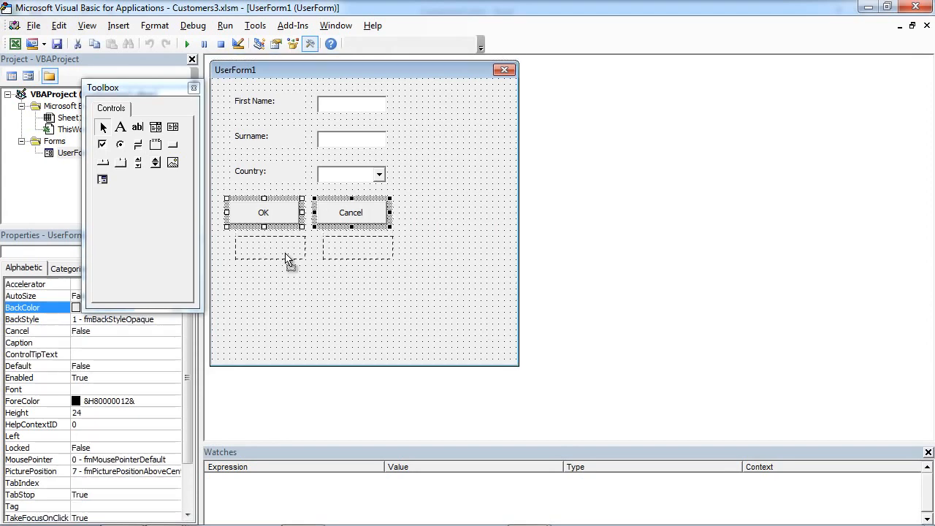
drag(120, 88, 117, 73)
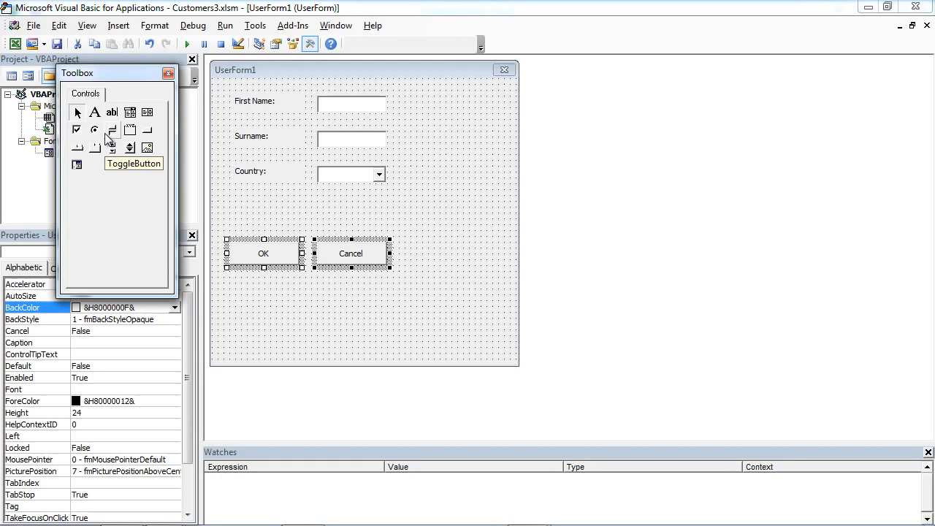
drag(310, 195, 416, 215)
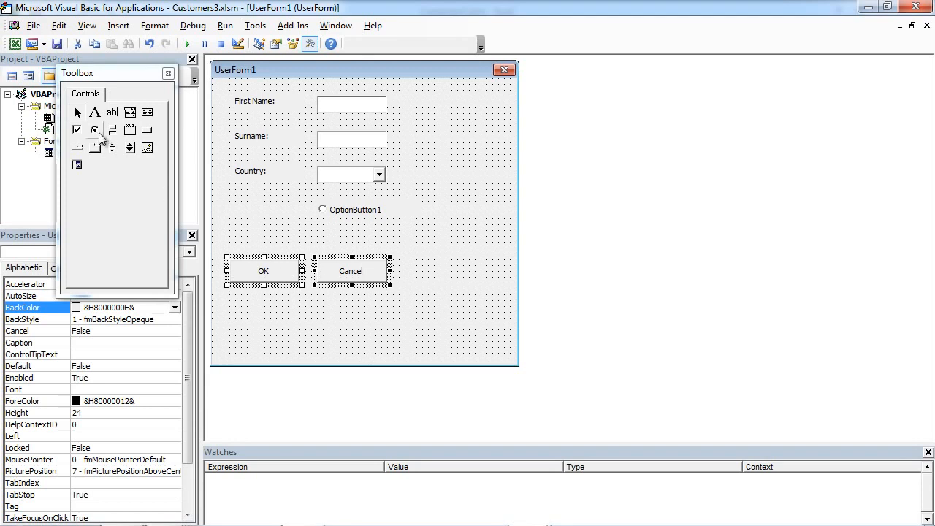
drag(311, 228, 416, 248)
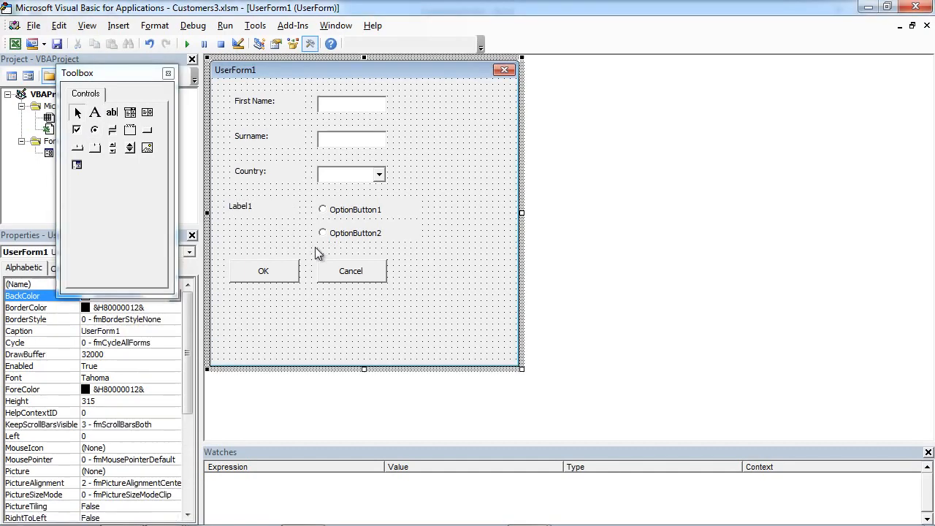
Step: Left-align the form's labels and set the new label's name to lbGender, caption Gender
click(263, 212)
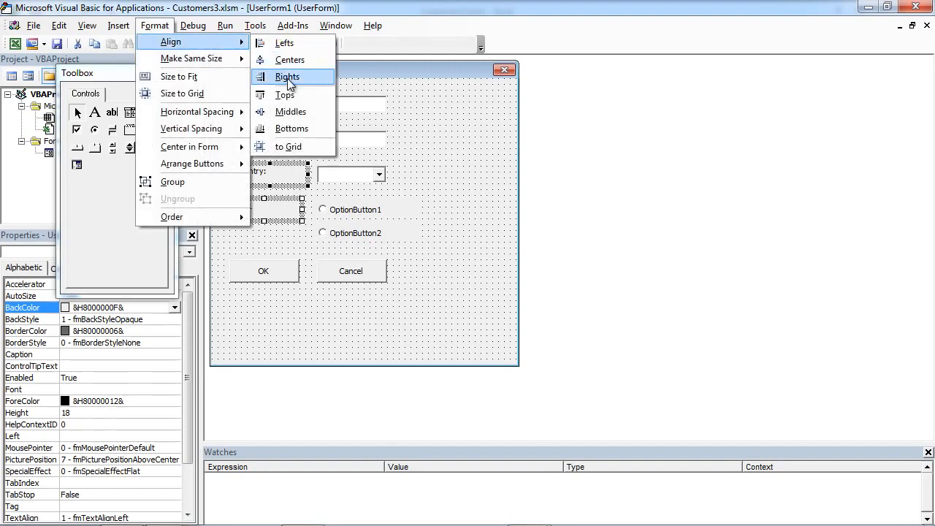
click(289, 77)
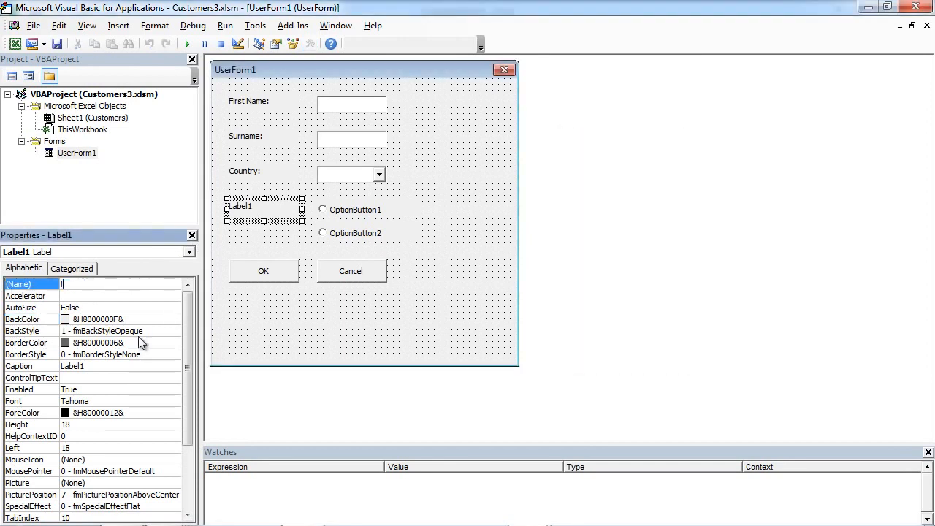
text(lbGender)
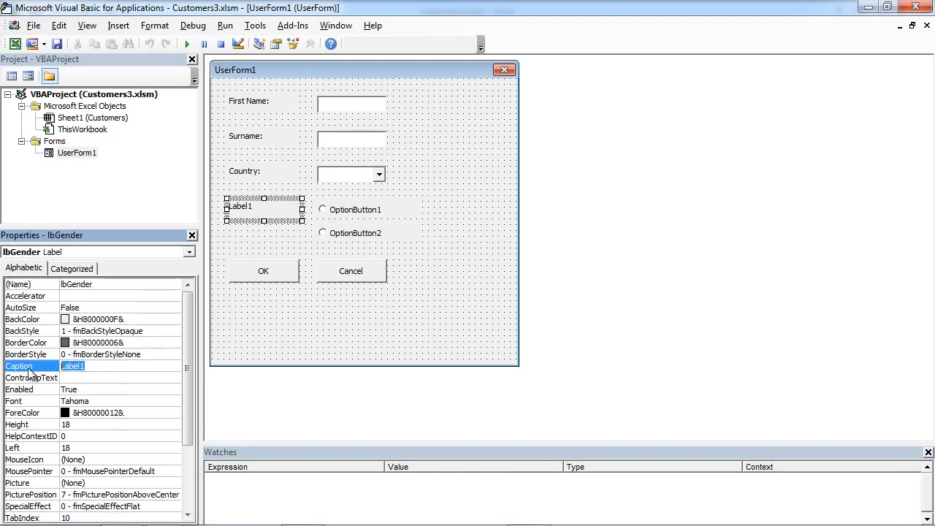
text(Gender)
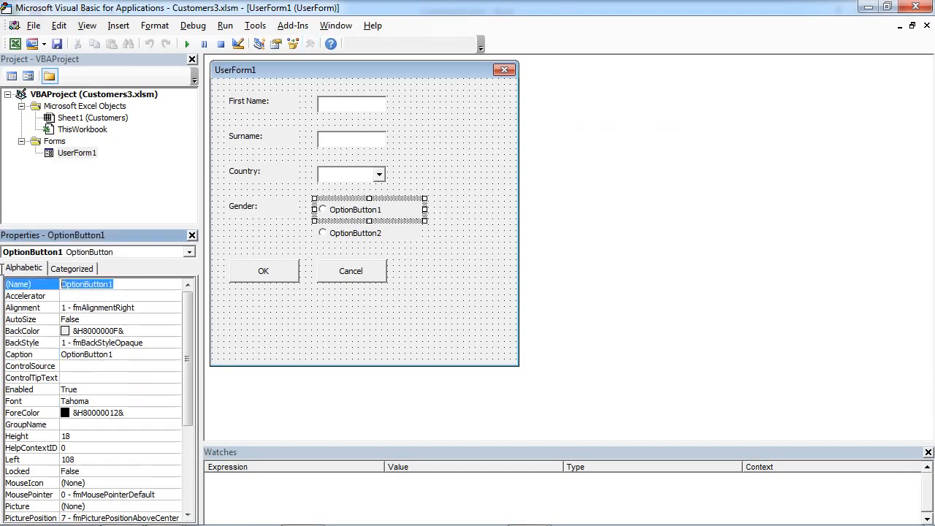
Step: Name and caption the option buttons obMale/Male and obFemale/Female, placing Female beside Male
text(obMale)
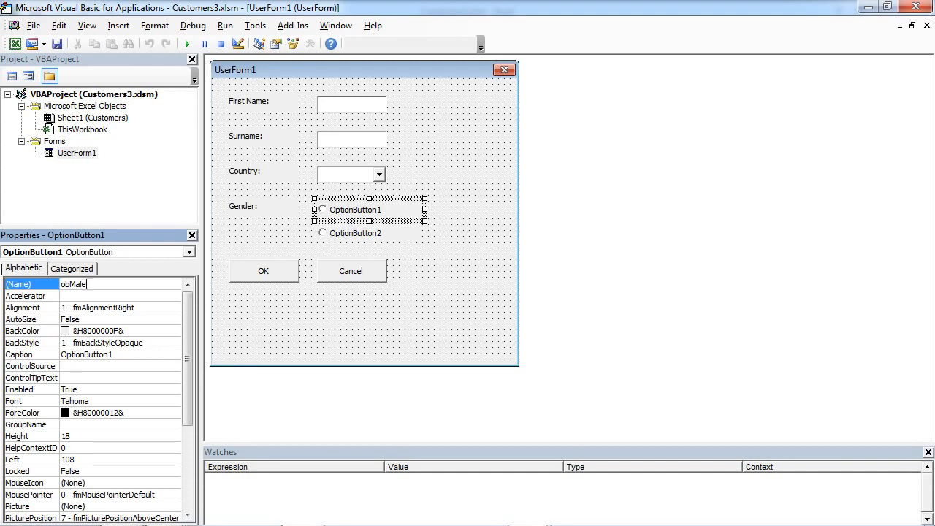
click(356, 232)
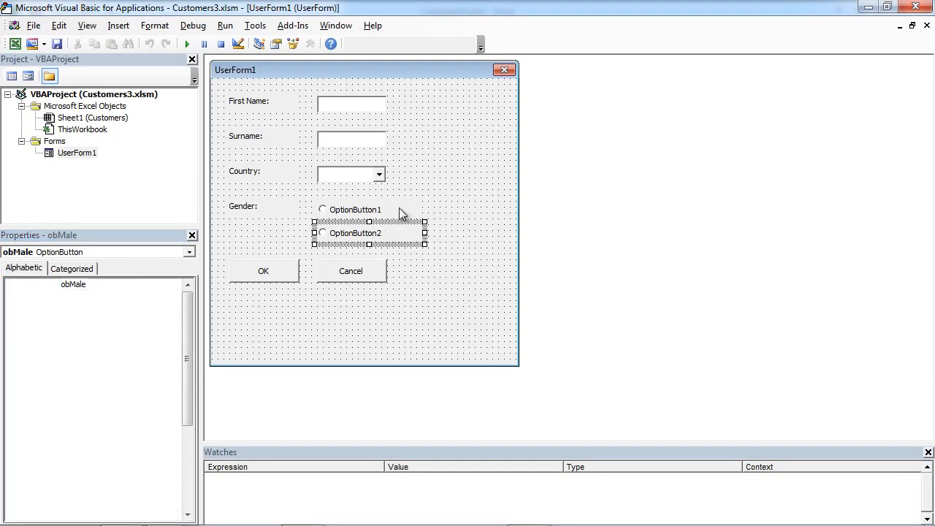
click(355, 210)
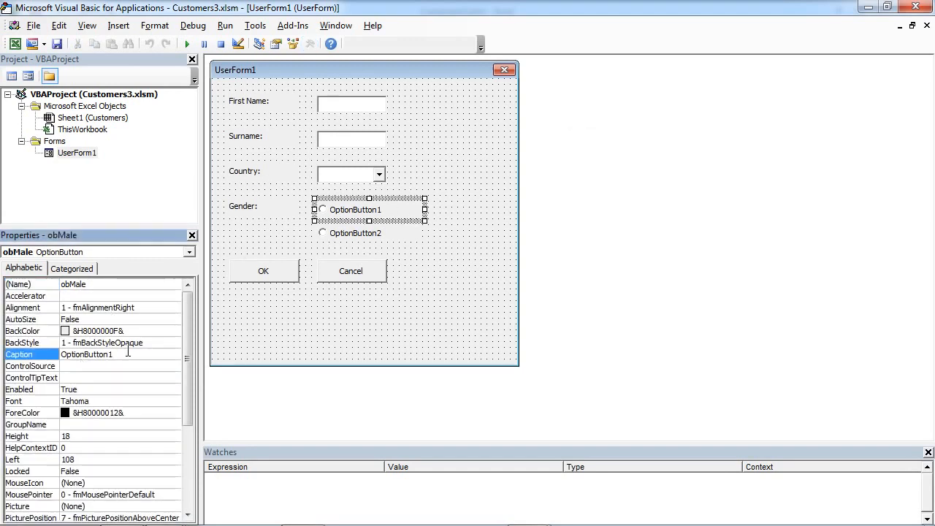
text(Male)
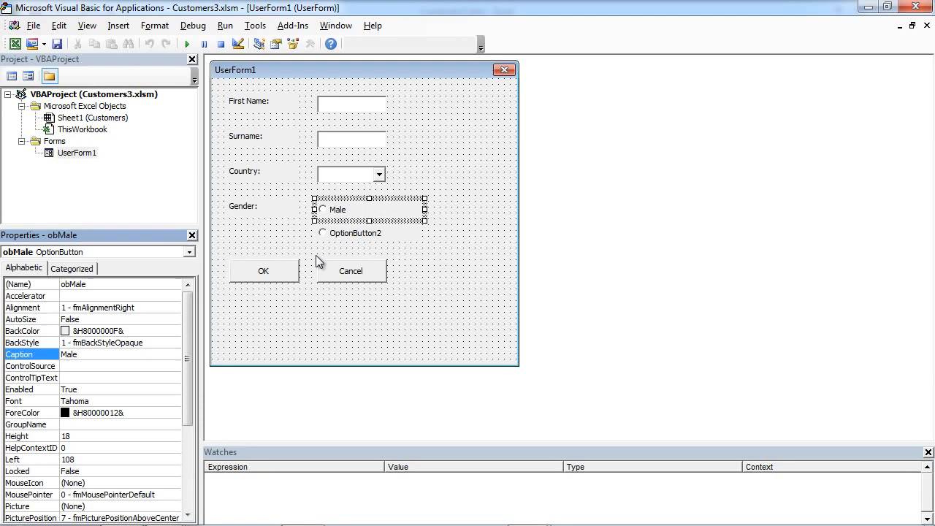
click(354, 232)
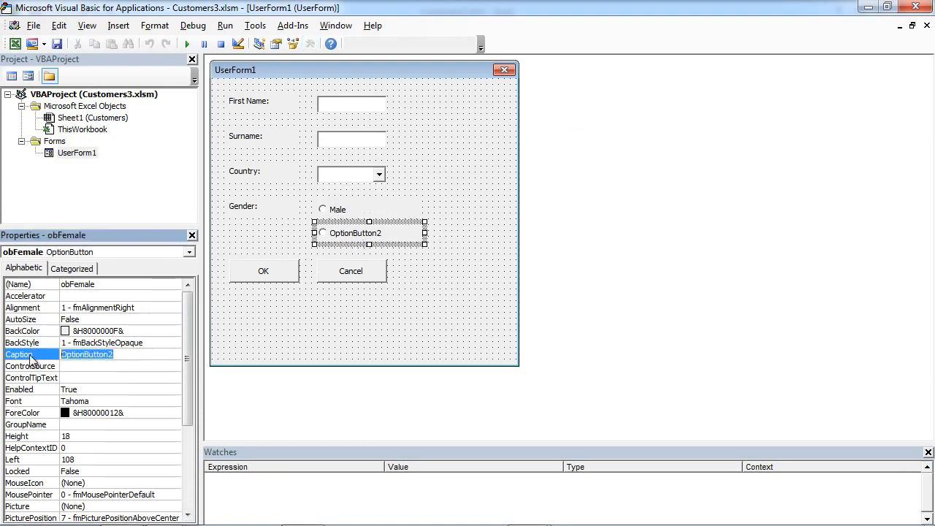
text(Female)
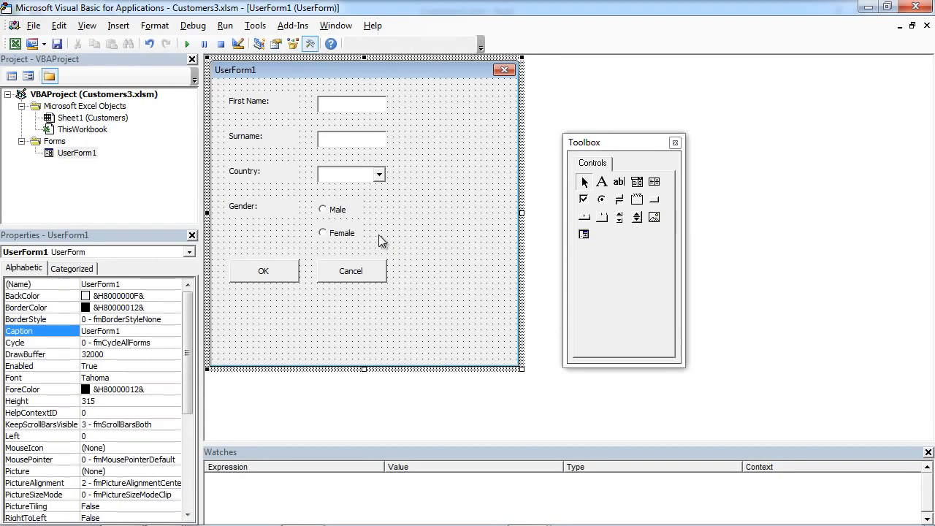
click(323, 232)
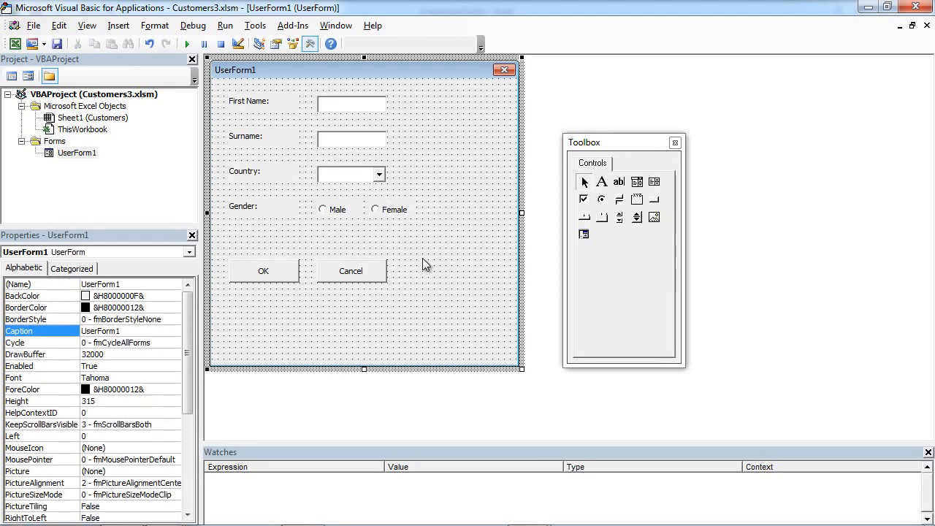
mouse_move(330, 227)
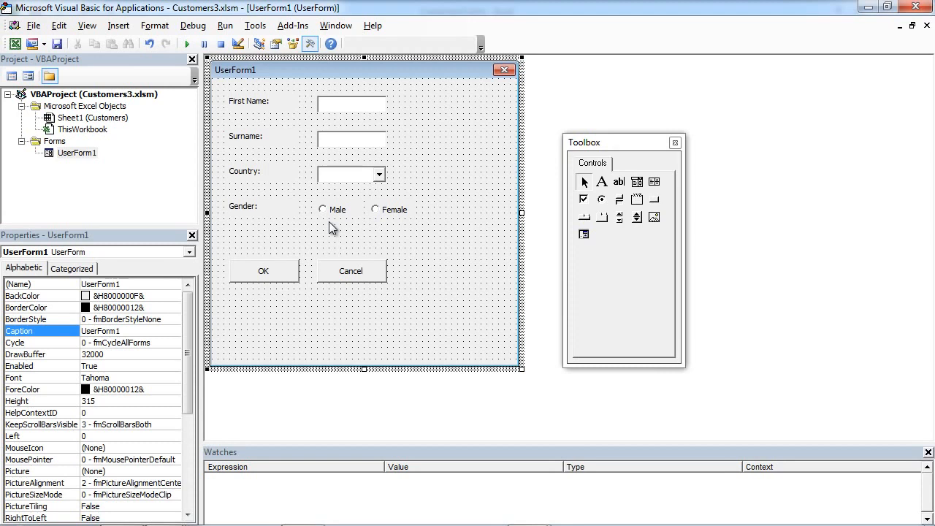
Step: Set GroupName to Gender for both the Male and Female option buttons
click(322, 210)
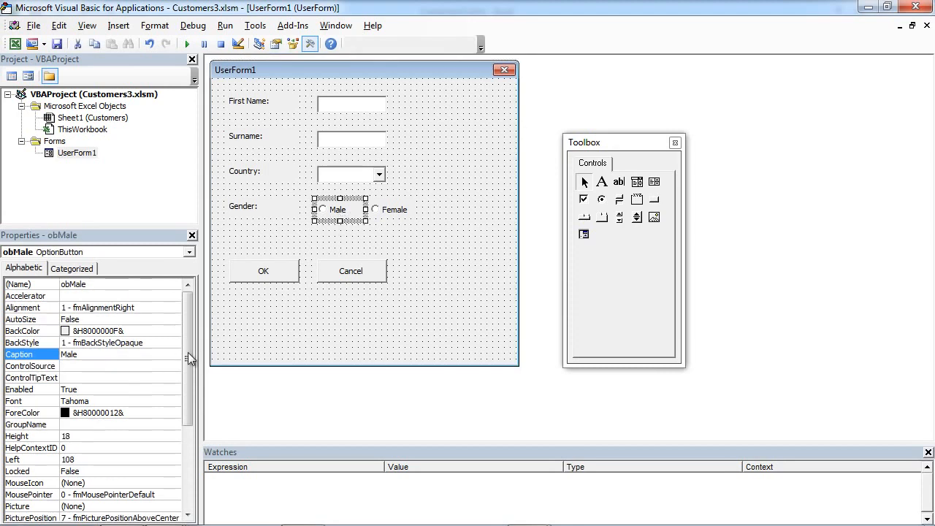
click(29, 424)
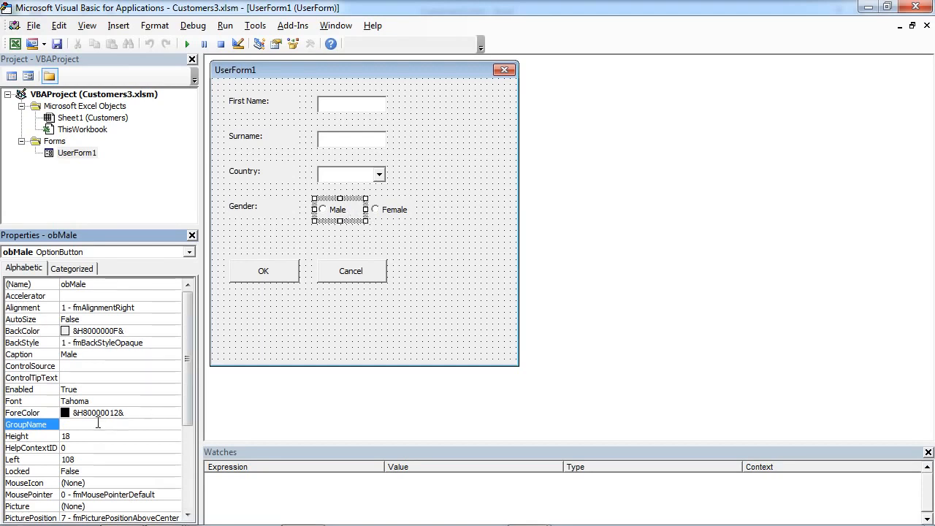
text(Gen)
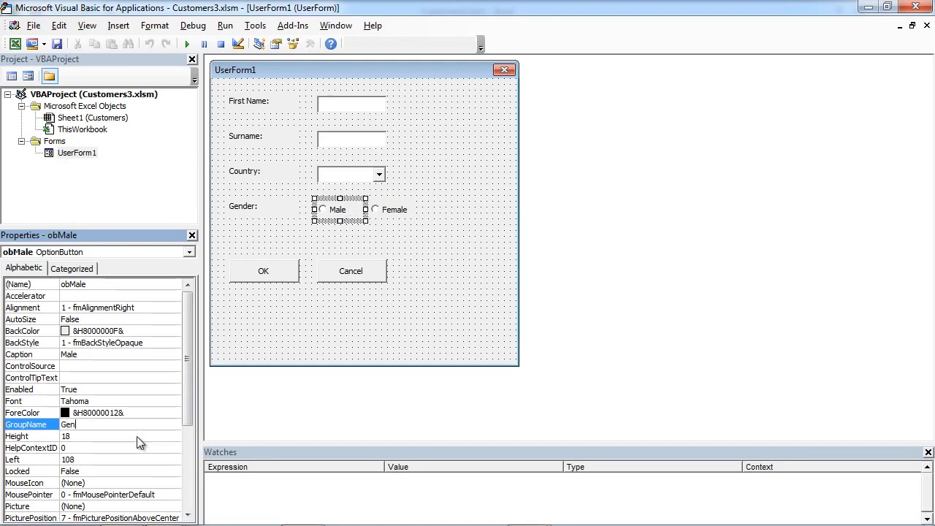
click(394, 210)
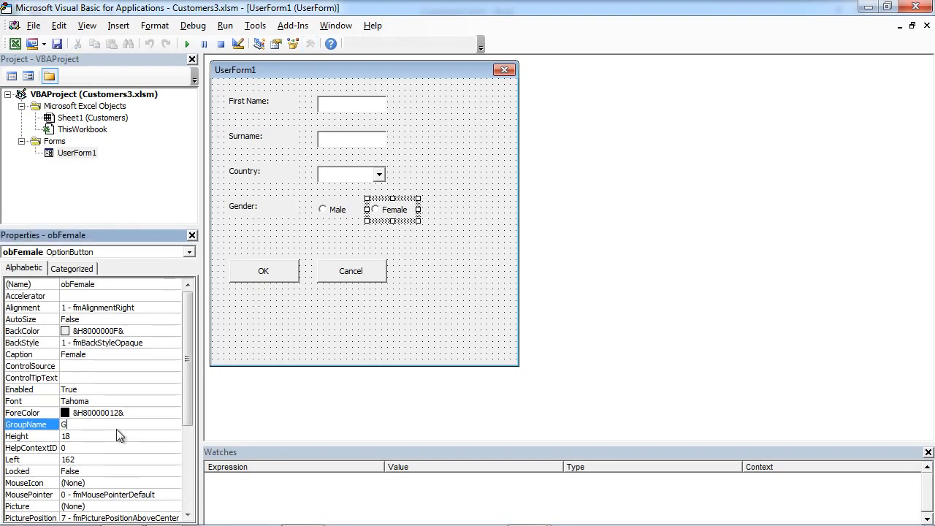
text(Gender)
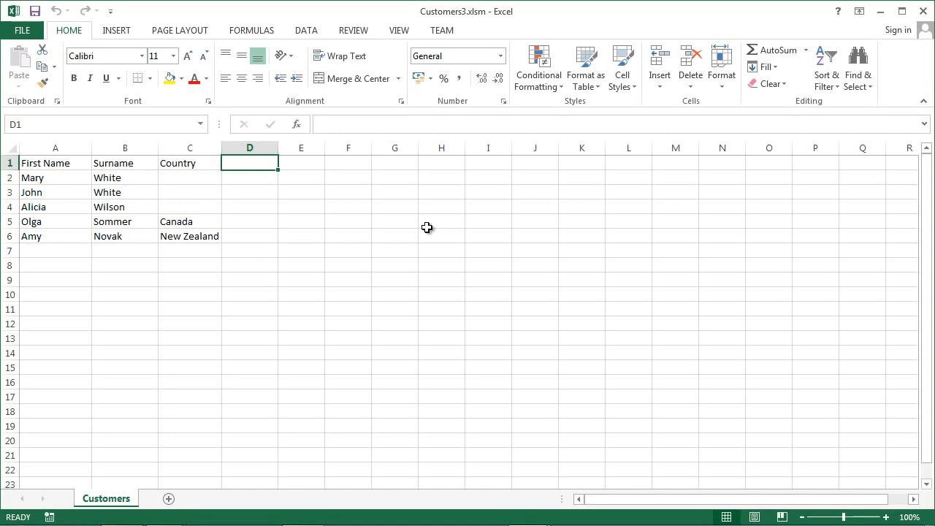
Step: Type the heading Gender into cell D1 of the Customers sheet
text(Gender)
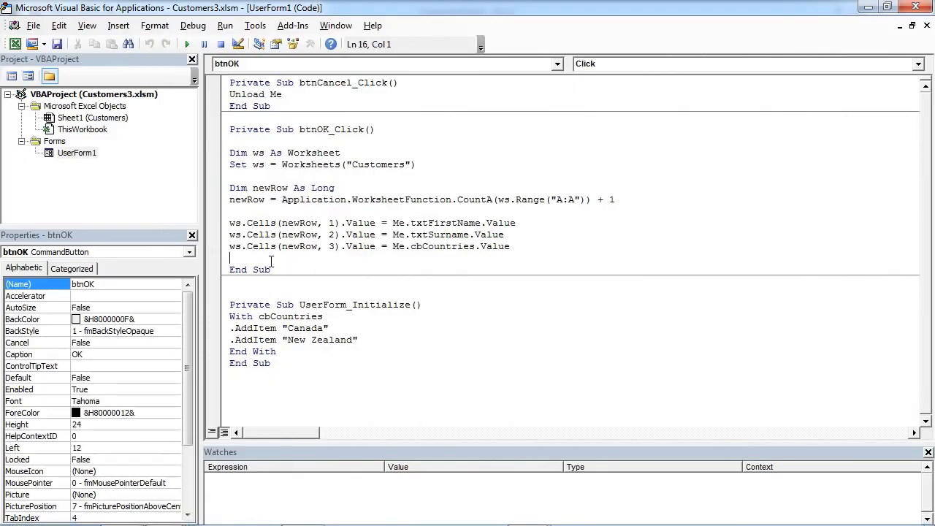
Step: In btnOK_Click, add If obMale.Value = True Then writing "Male" to column 4
key(Return)
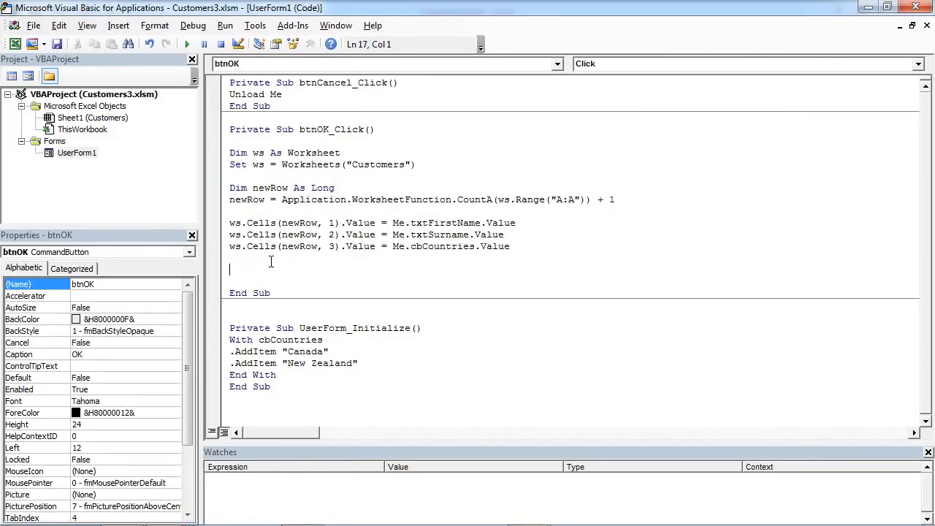
mouse_move(255, 269)
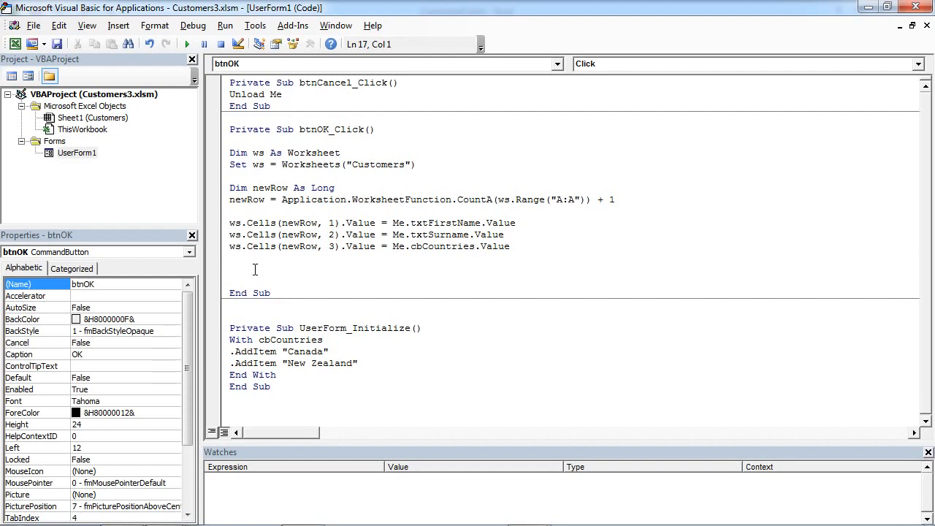
text(If)
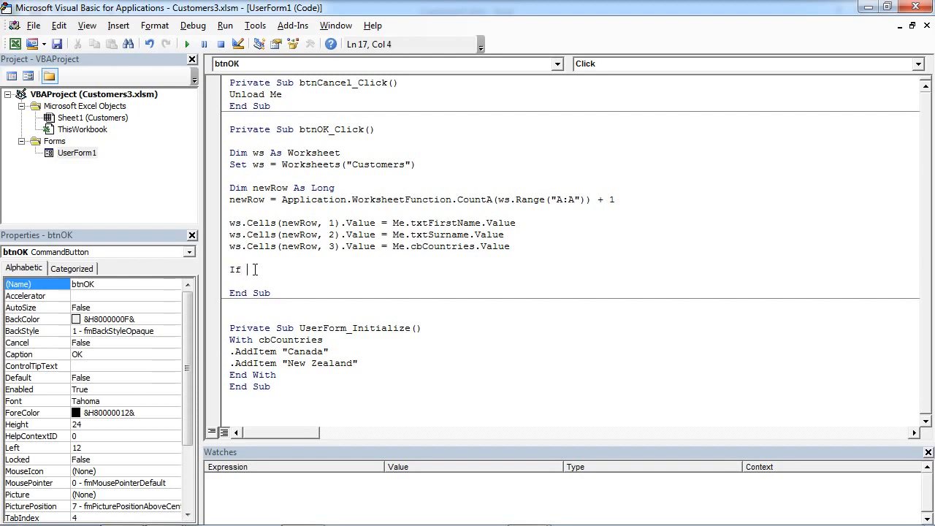
text(obM)
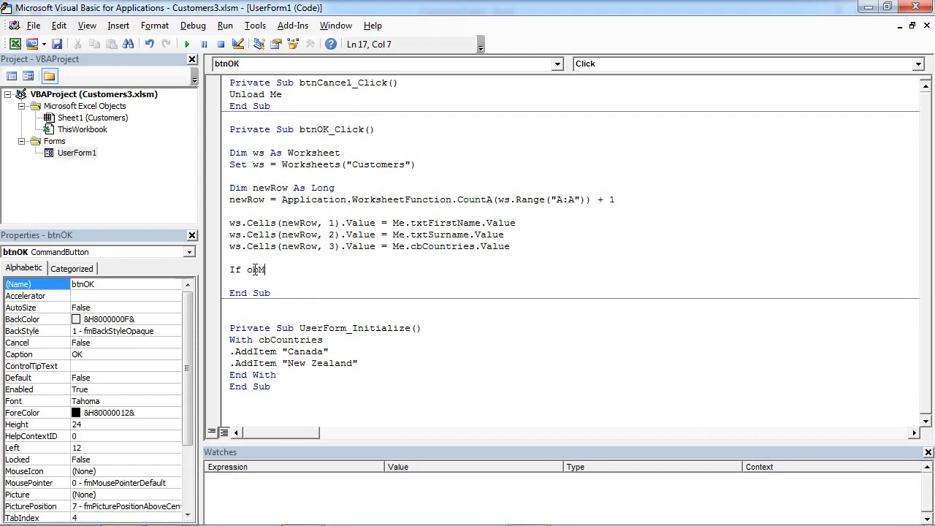
text(Male.v)
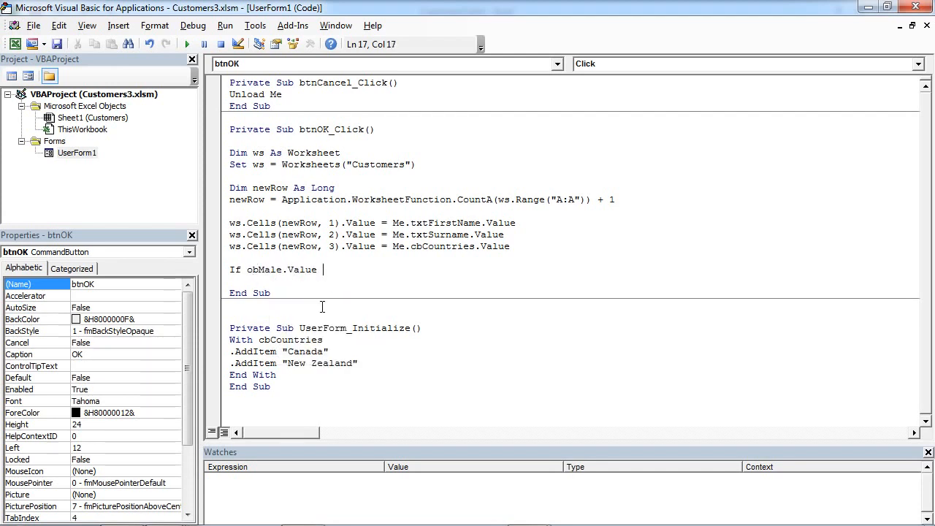
text(= true th)
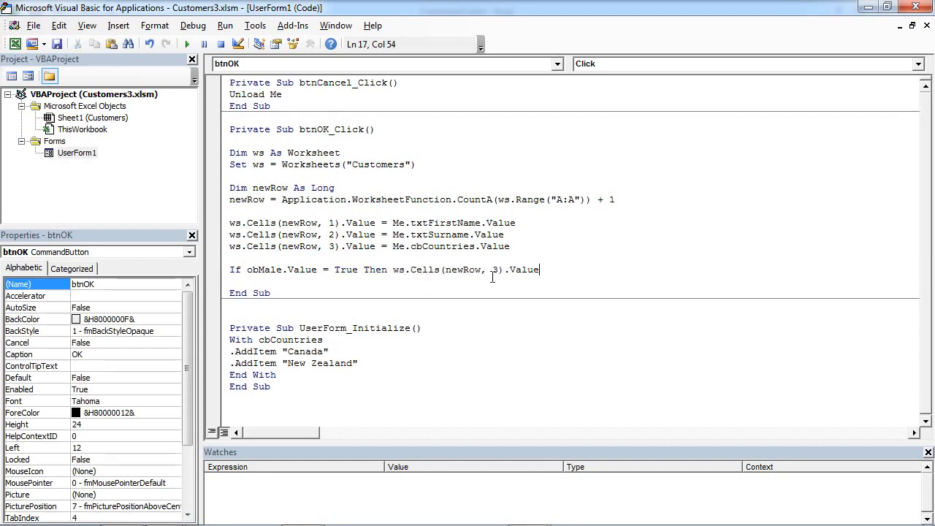
text(4)
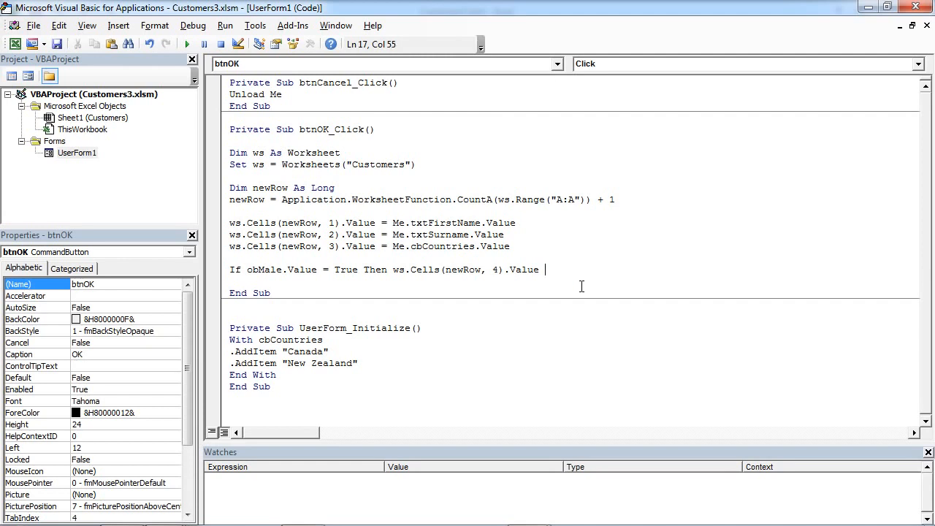
text(= "")
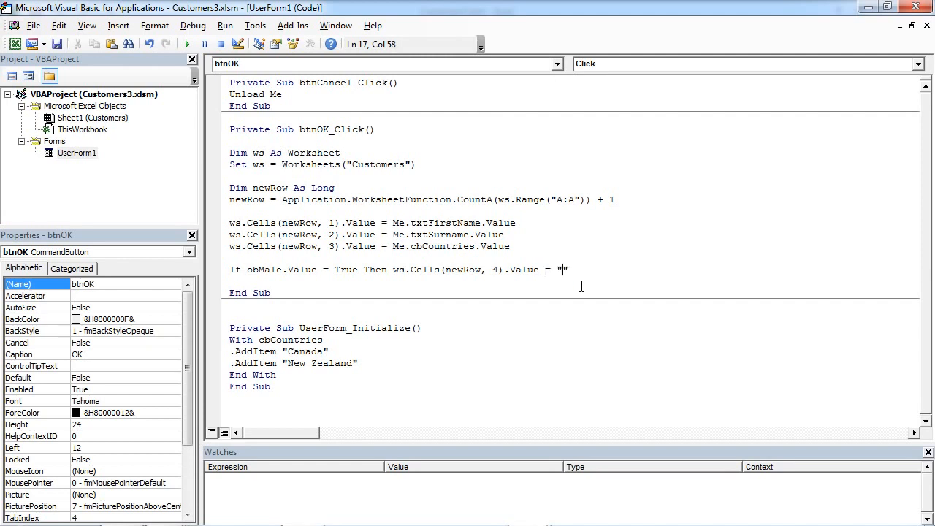
text(Male)
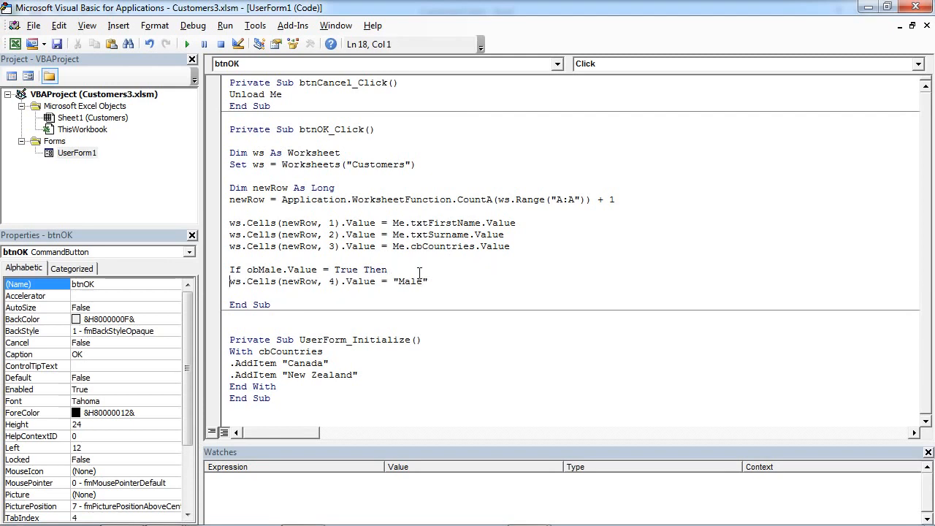
Step: Add the Else branch writing "Female" to column 4, End If, and reopen UserForm1
click(430, 281)
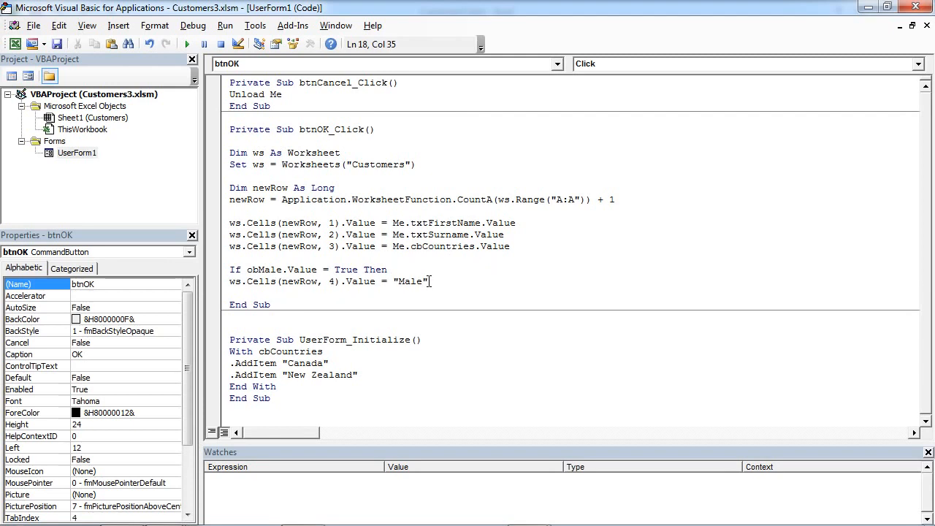
text(Else)
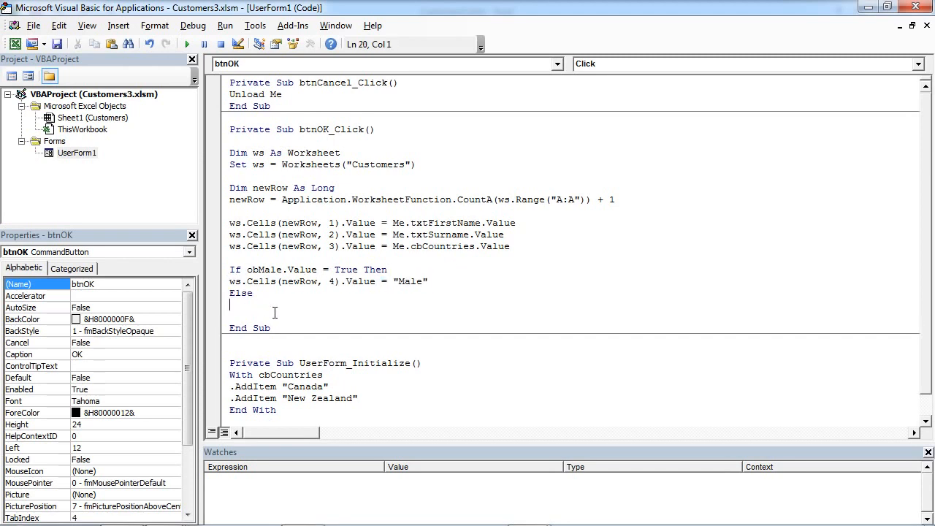
text(ws.Cells(newRow, 4).Value = "Male")
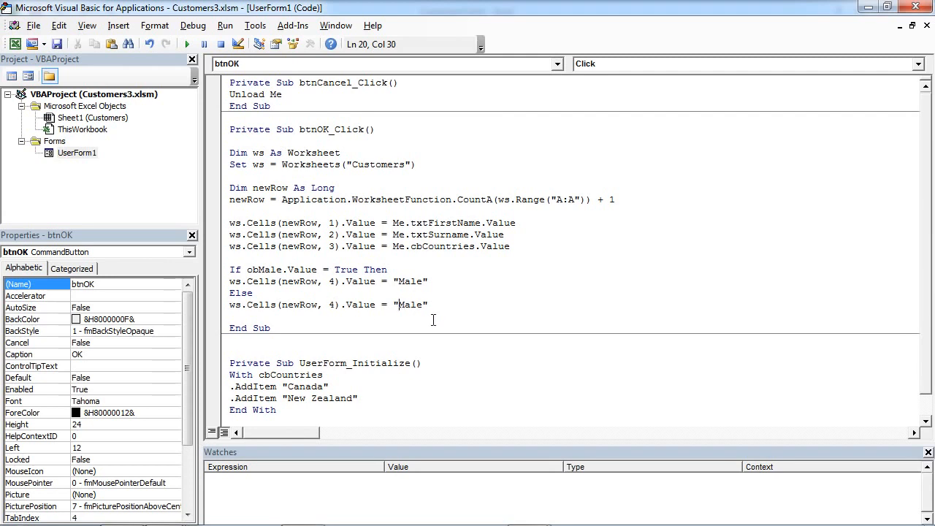
text(Fem)
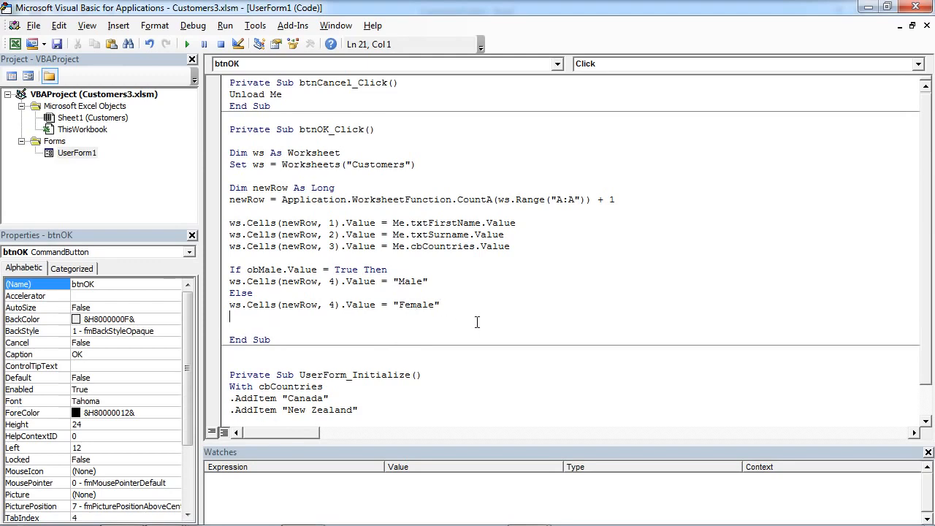
text(E)
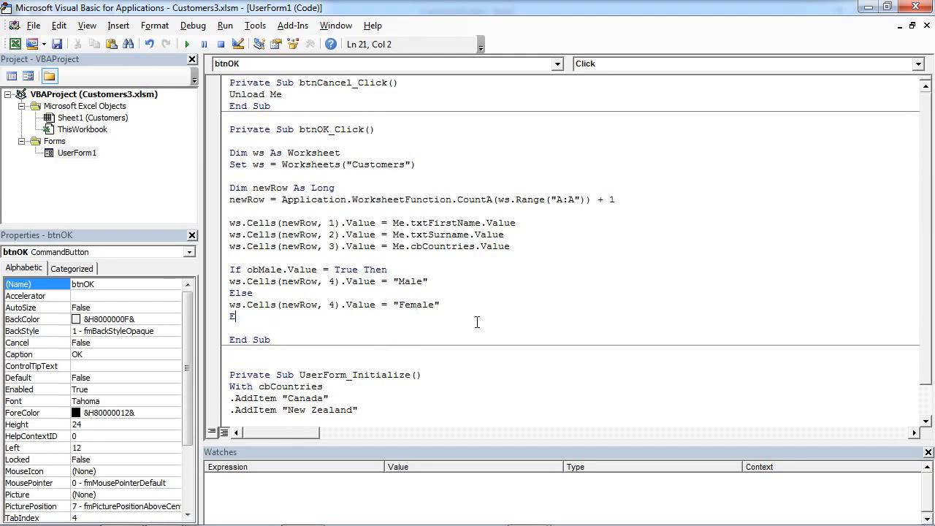
text(nd If)
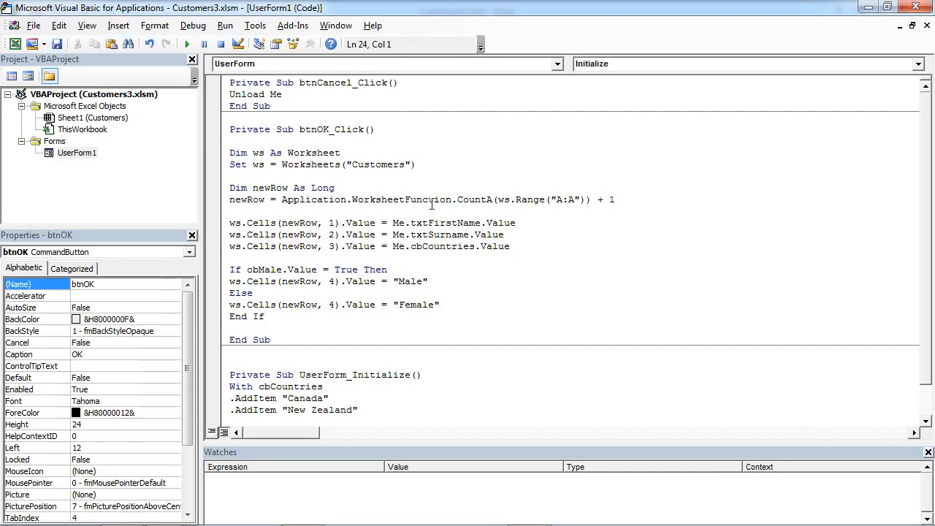
double_click(76, 153)
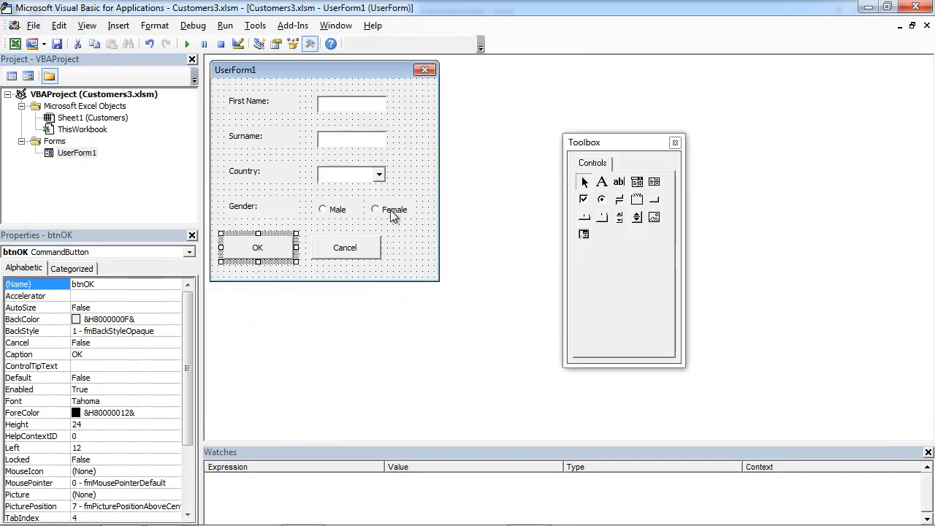